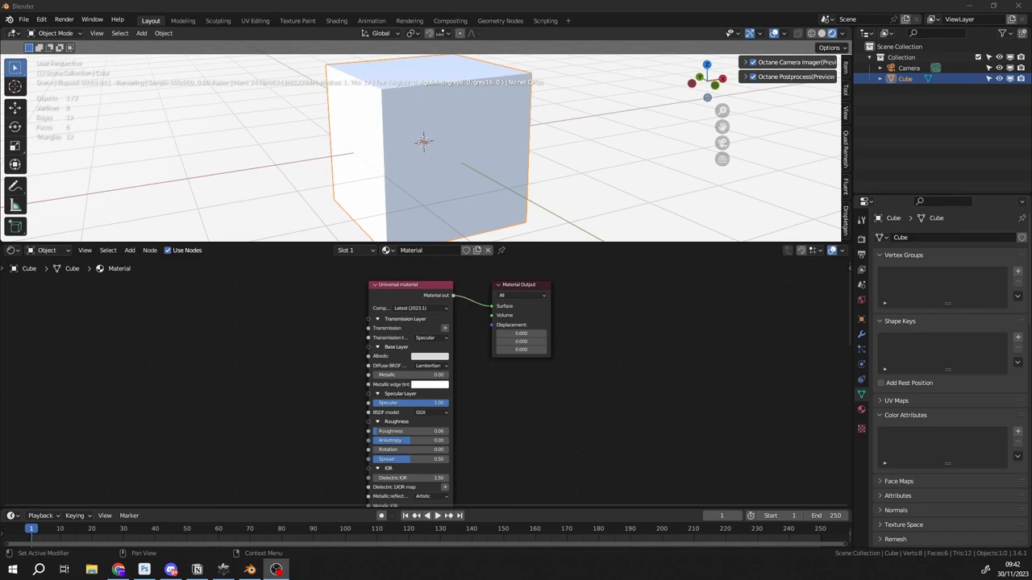
pyautogui.moveTo(216, 358)
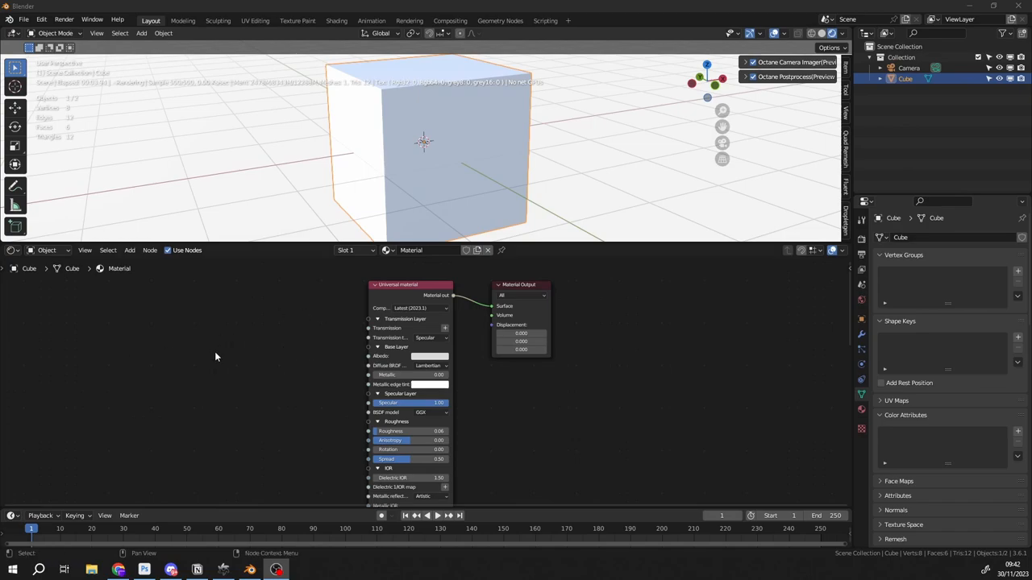
# Add an Octane Texture switch node via Add > Search 'switch', placed left of the material
pyautogui.click(129, 250)
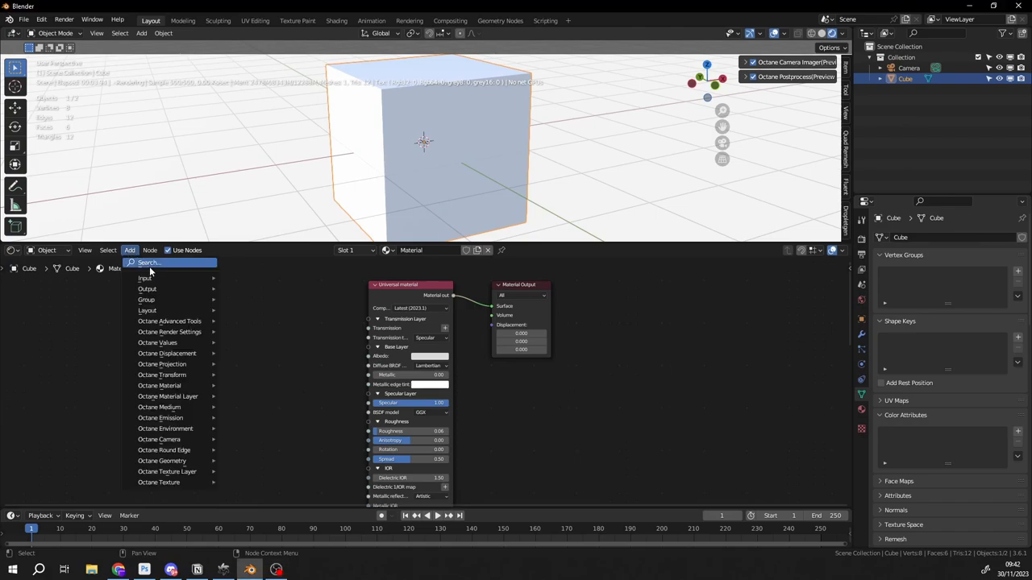
pyautogui.write('switch')
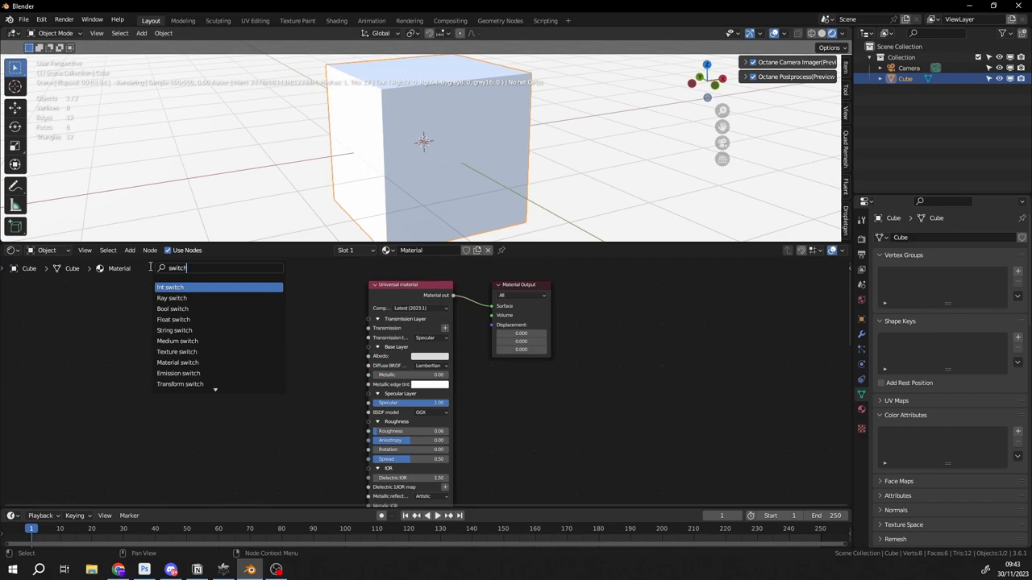
pyautogui.moveTo(215, 357)
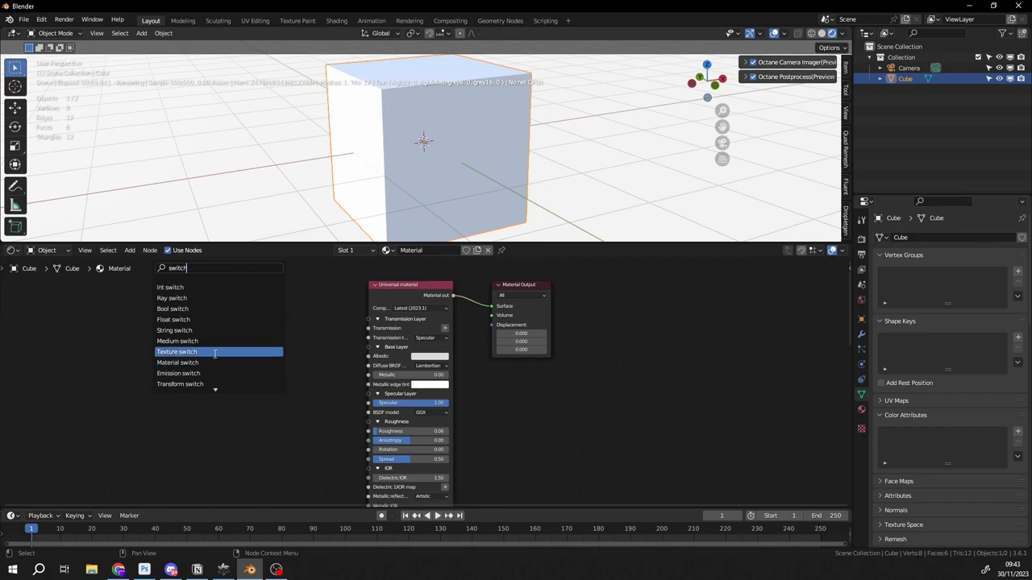
pyautogui.click(175, 351)
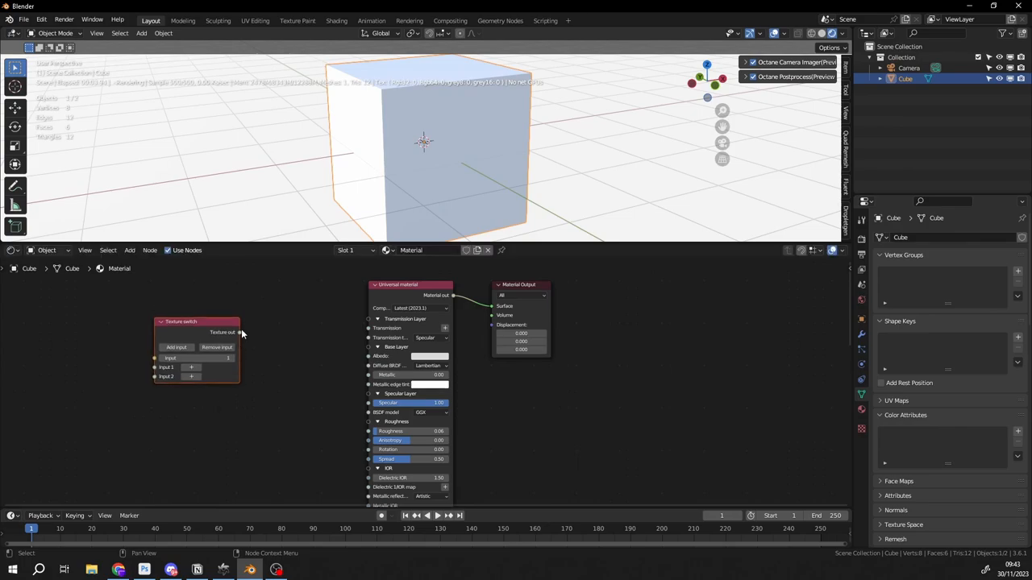
# Feed the switch's Input 1 with a new RGB Color node set to green, turning the cube green
pyautogui.moveTo(239, 332); pyautogui.dragTo(368, 357)
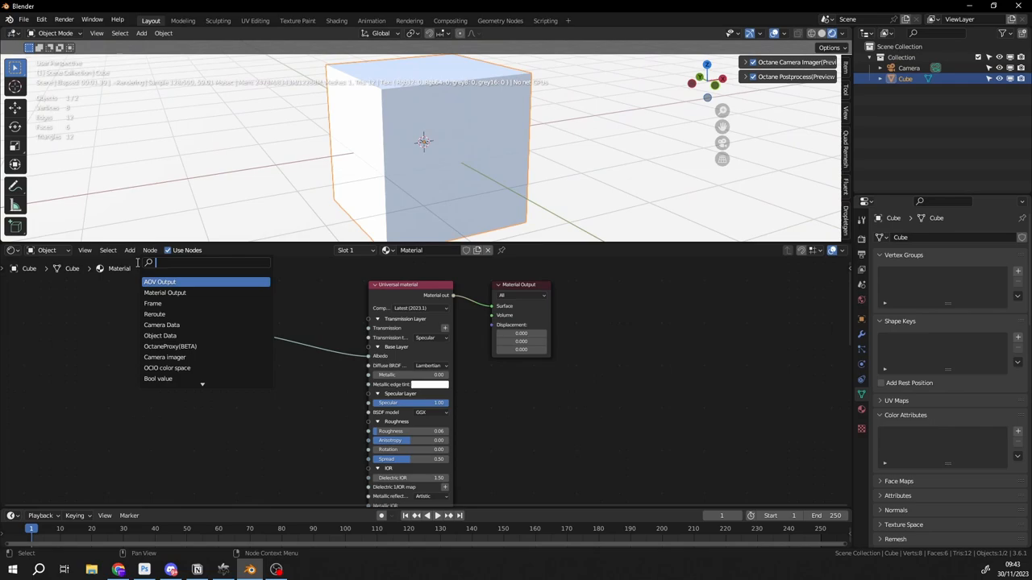
pyautogui.write('rgb')
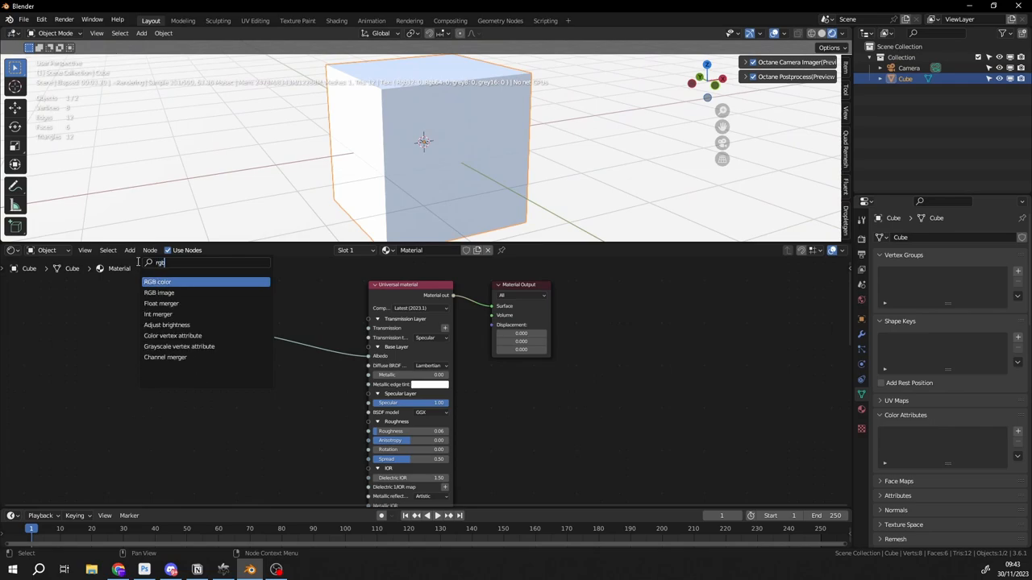
pyautogui.click(156, 280)
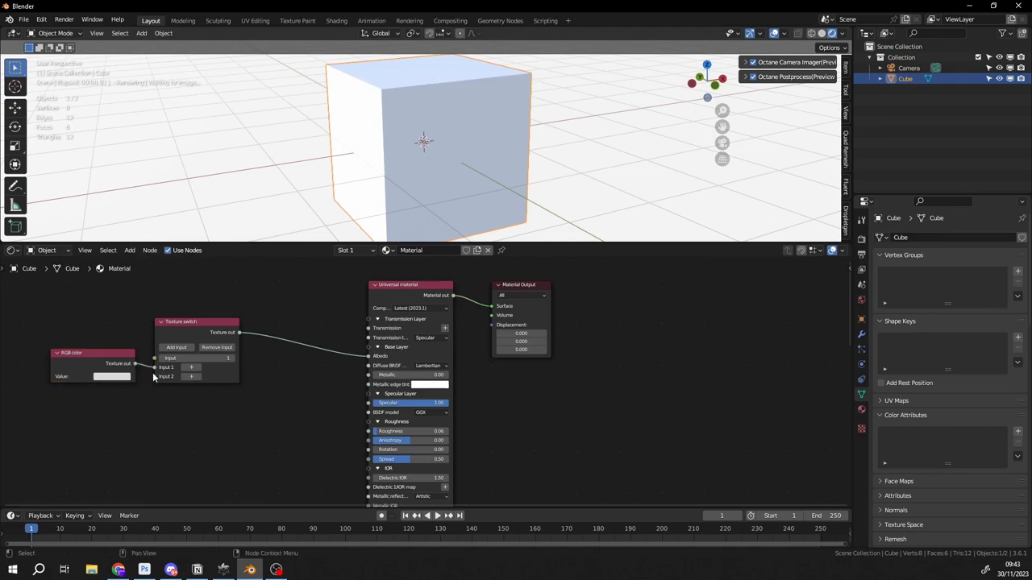
pyautogui.click(113, 377)
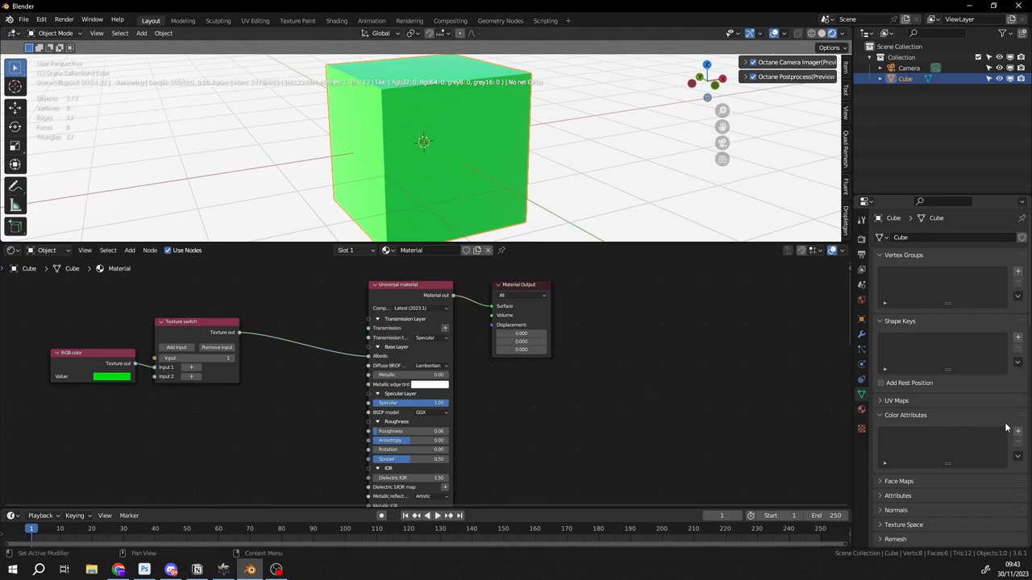
# Add a vertex color attribute 'Color' (Domain Vertex, Data Type Color) with a blue default
pyautogui.click(1017, 429)
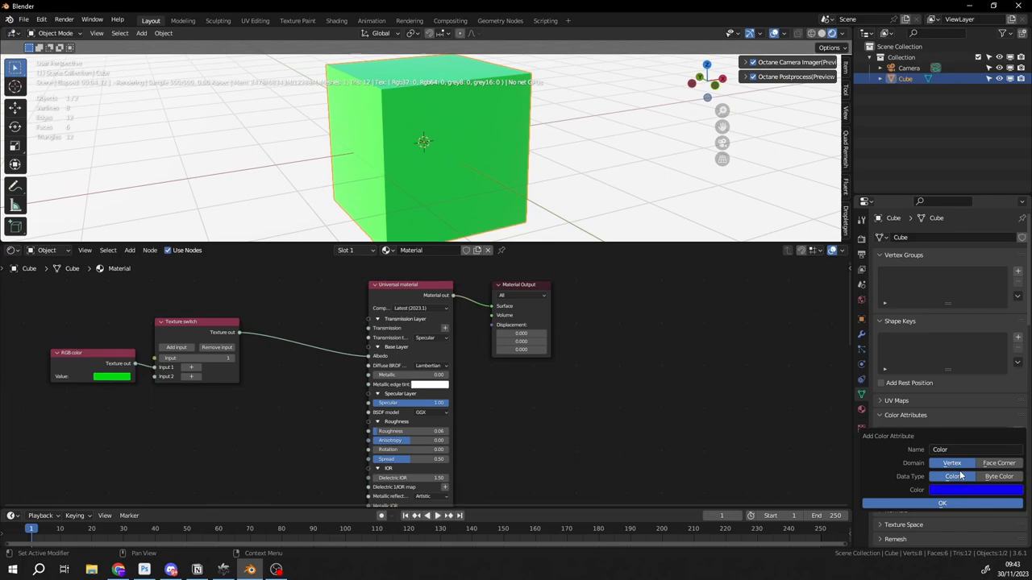
pyautogui.click(942, 503)
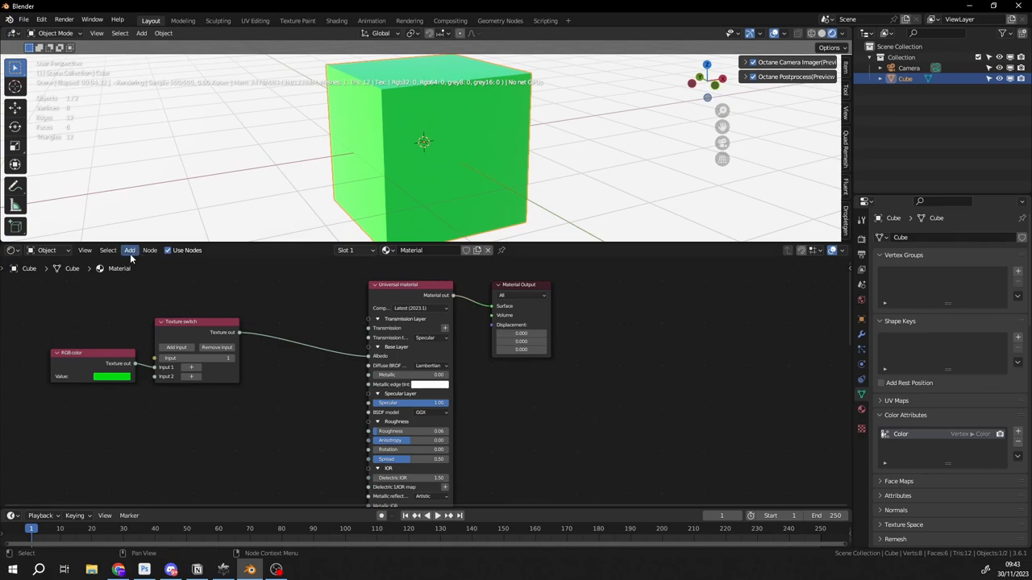
# Feed Input 2 with a Color vertex attribute node reading 'Color', so the cube shows blue
pyautogui.click(129, 250)
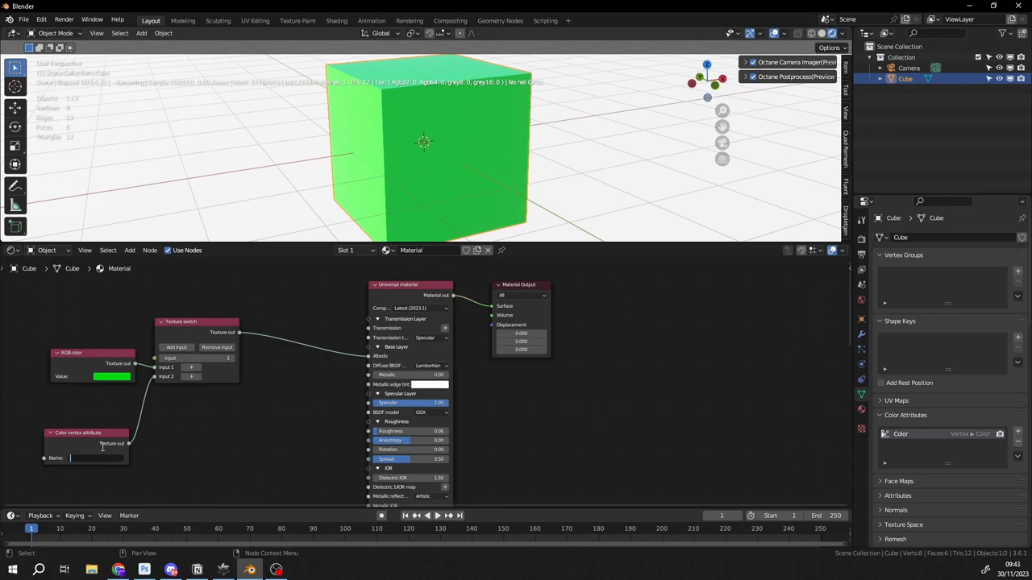
pyautogui.write('Color')
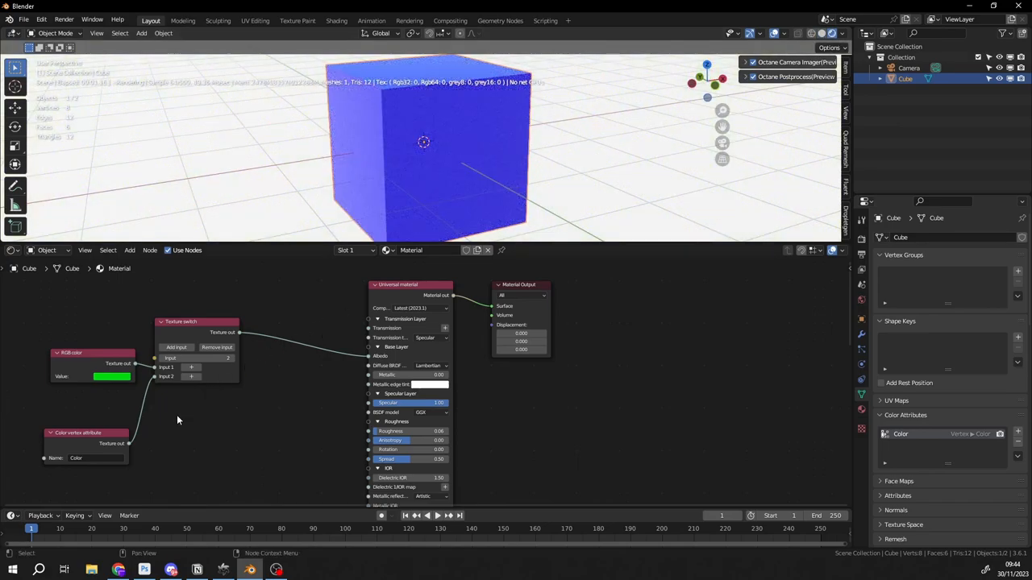
pyautogui.moveTo(150, 413)
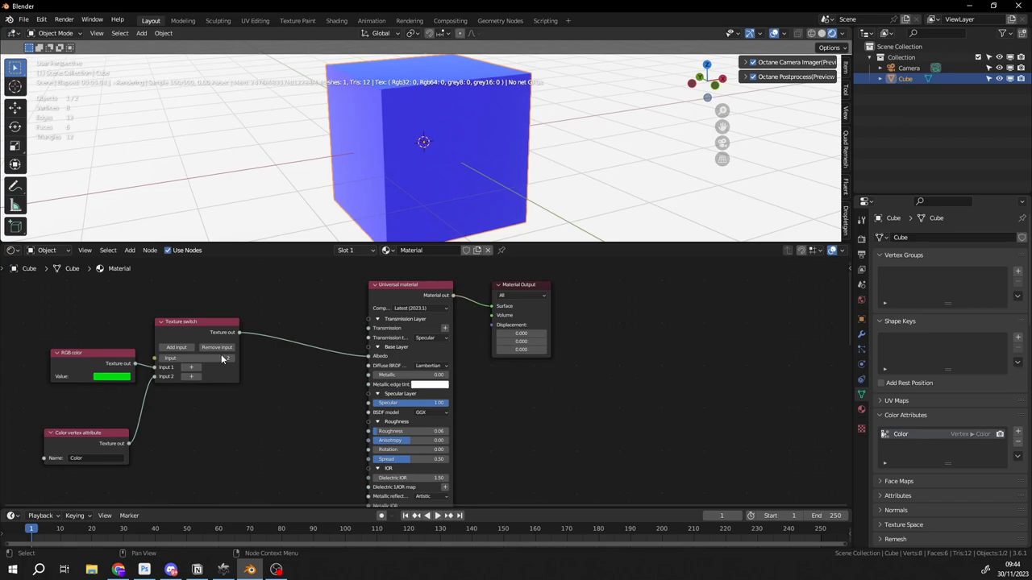
pyautogui.rightClick(197, 358)
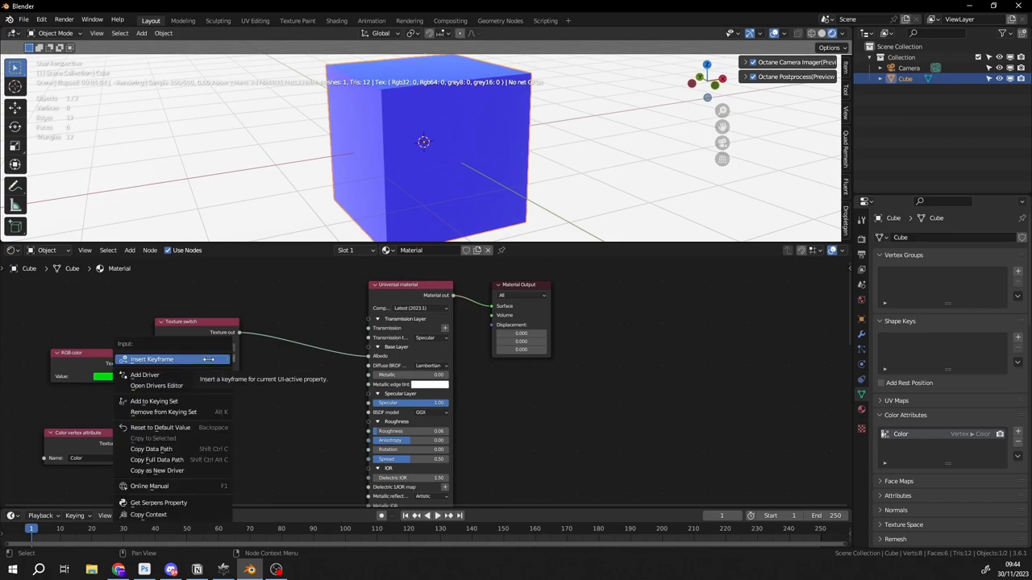